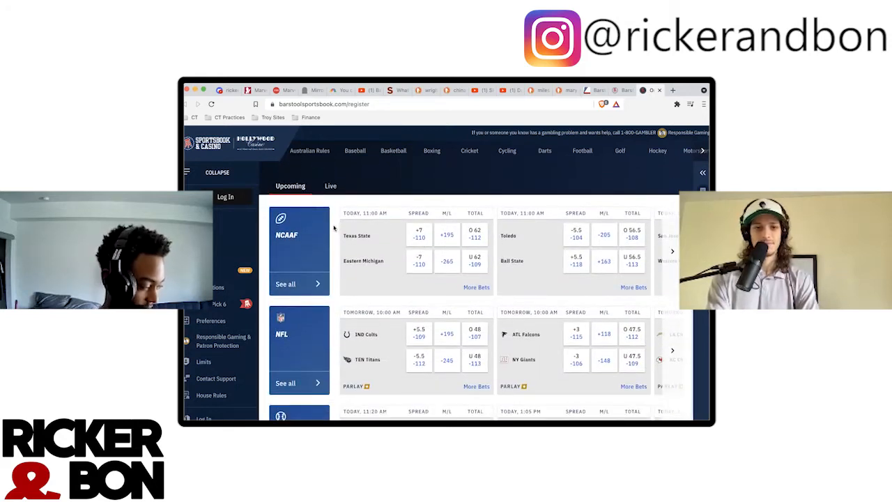
# - Scroll down the DuckDuckGo results for 'unregulated stock market'
pyautogui.scroll(-3)
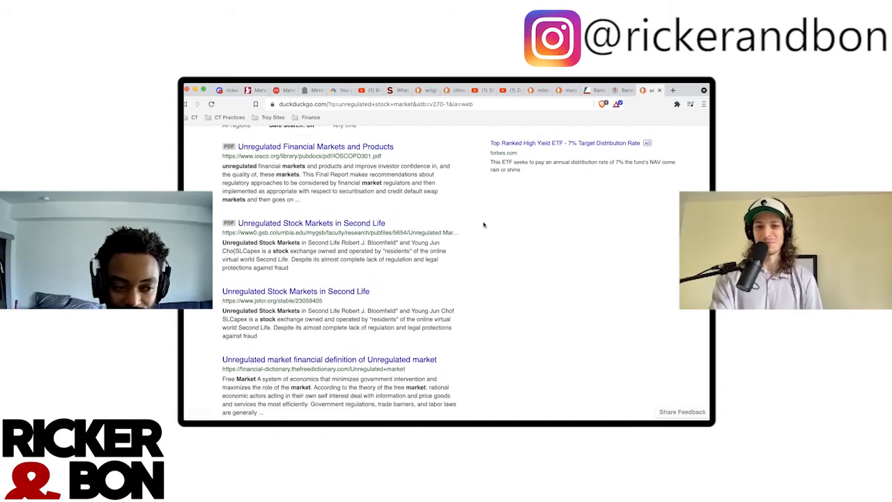
pyautogui.scroll(-3)
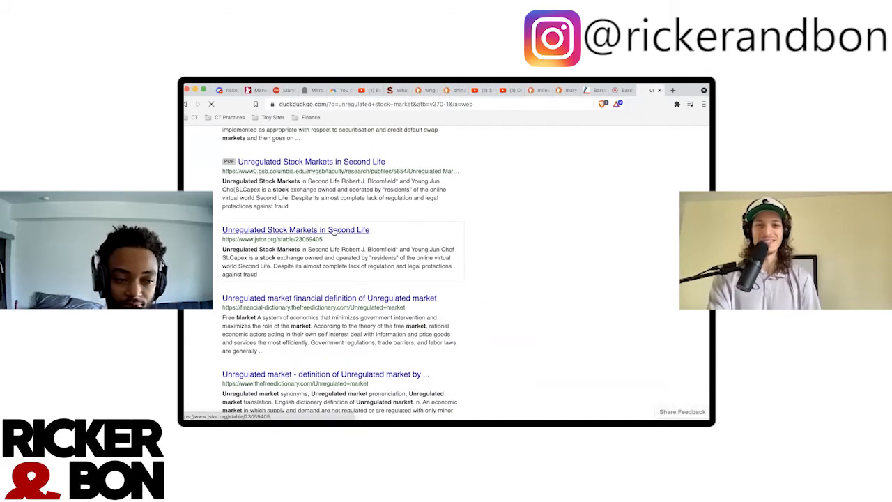
pyautogui.click(295, 230)
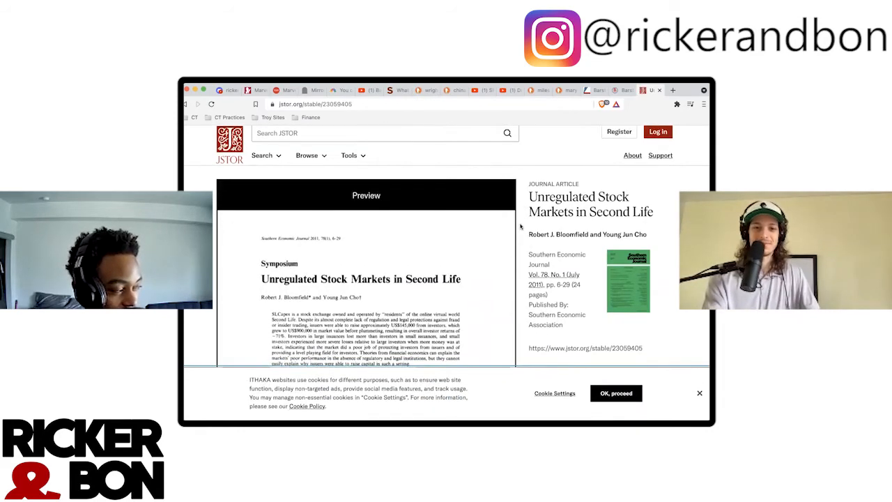
pyautogui.scroll(-3)
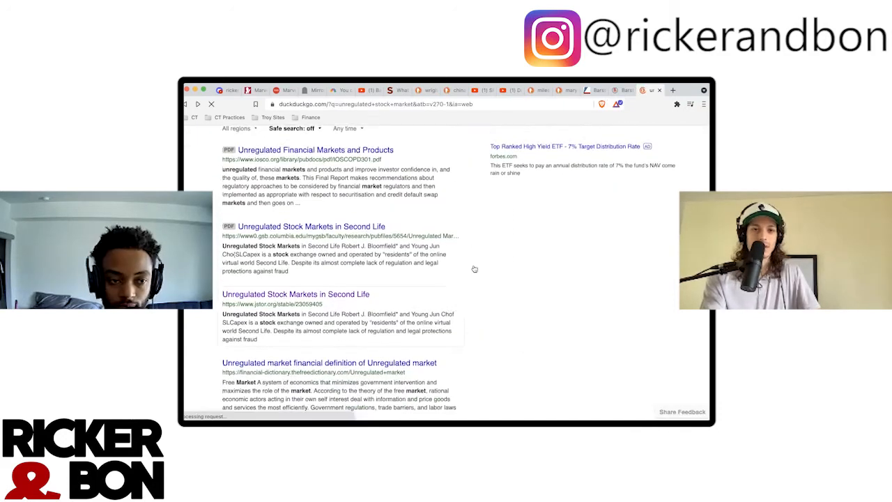
# - Scroll past the dictionary entries to the ResearchGate Second Life paper and Encyclopedia.com crash article
pyautogui.scroll(-3)
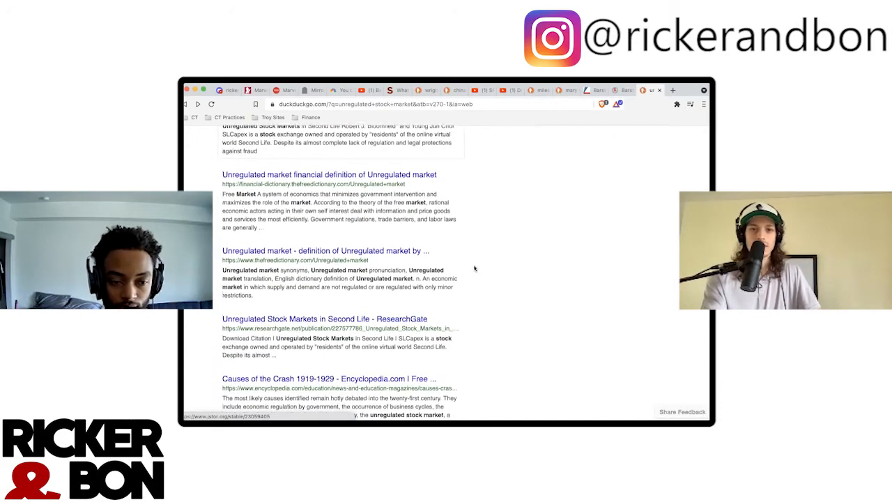
pyautogui.scroll(-3)
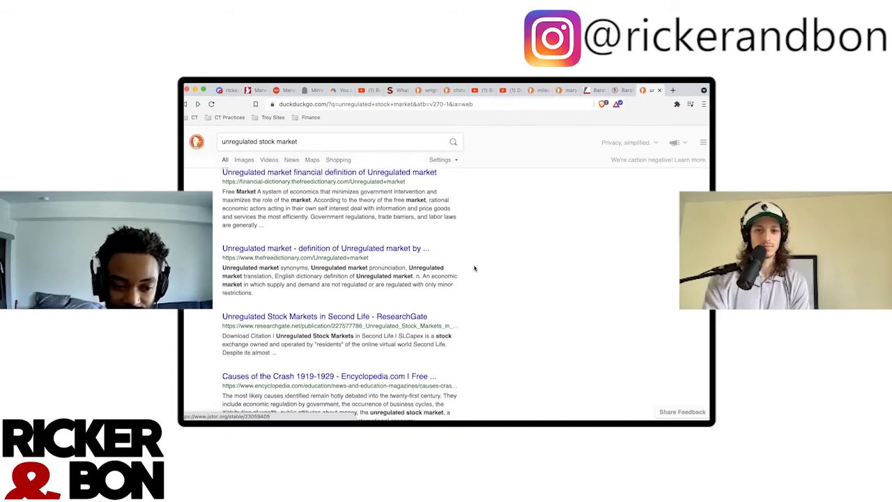
pyautogui.scroll(-3)
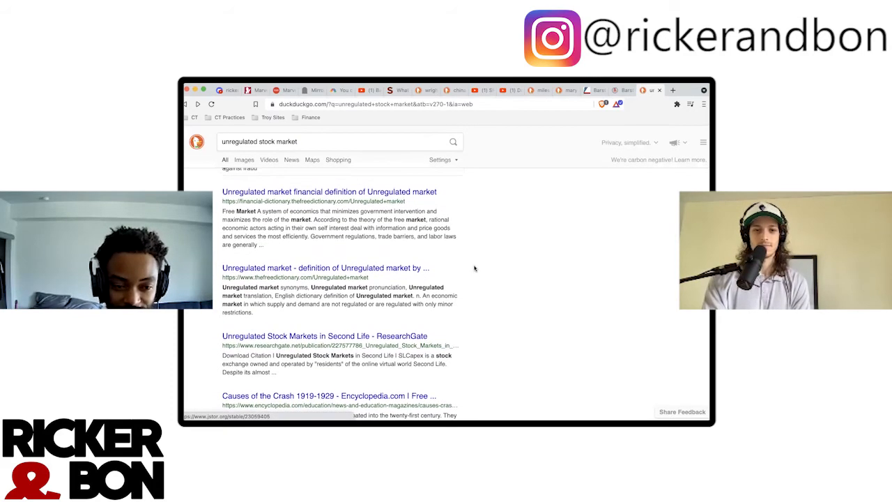